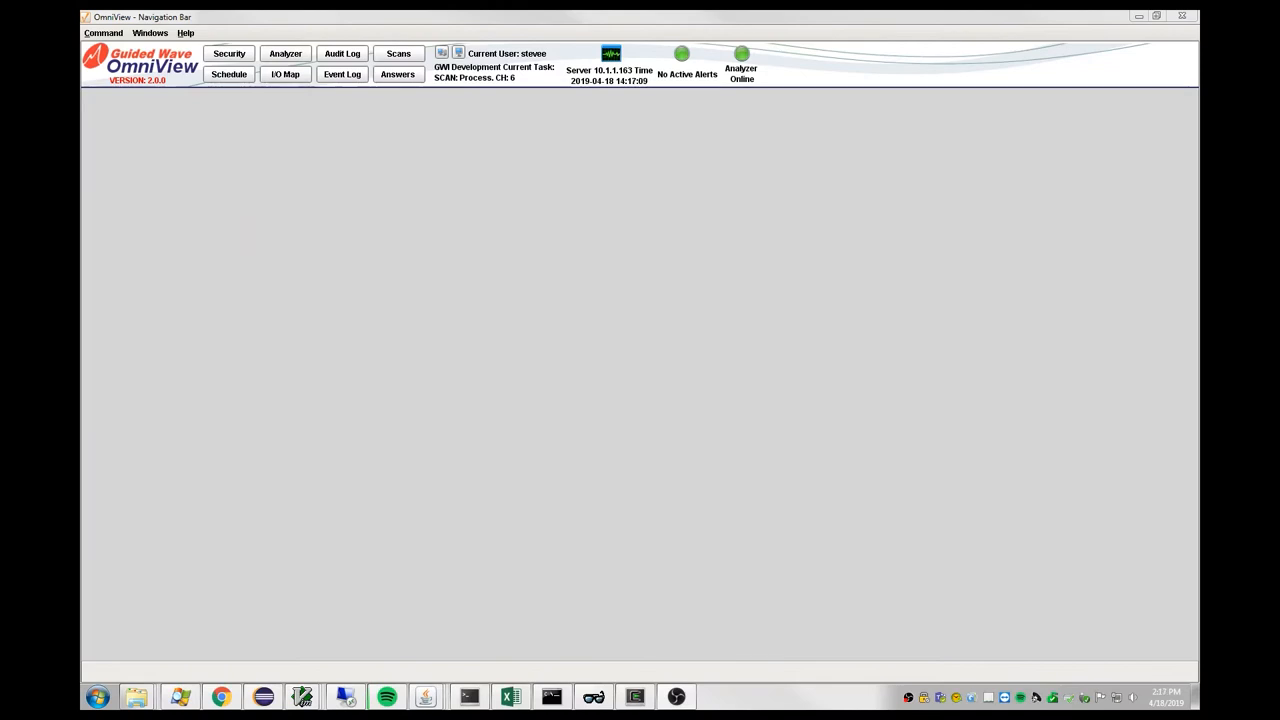
{"action": "mouse_move", "coordinate": [1120, 406]}
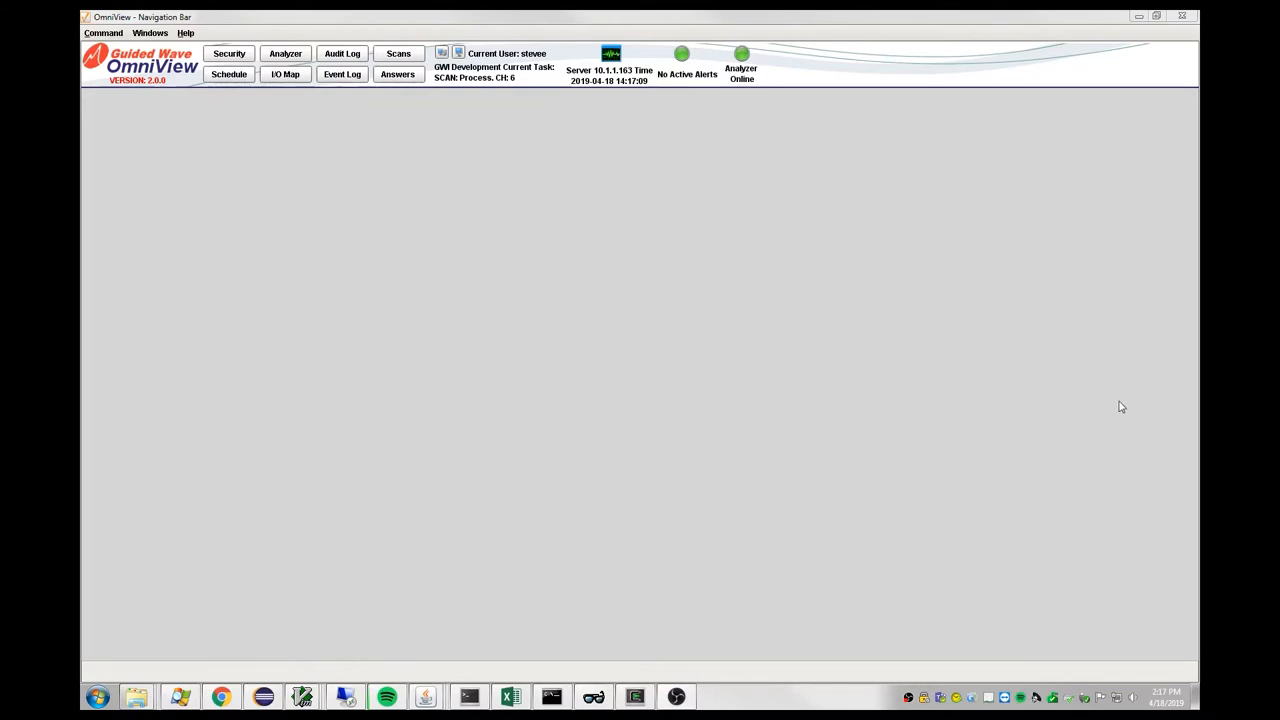
{"action": "mouse_move", "coordinate": [952, 364]}
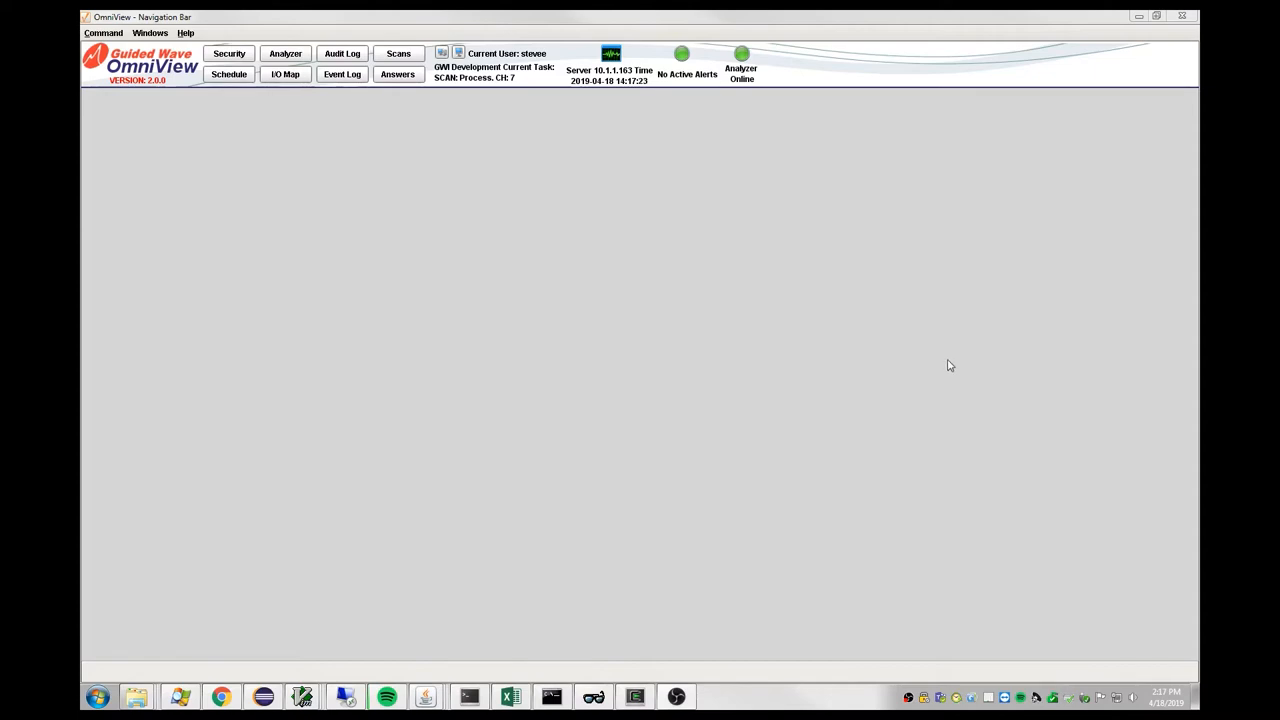
{"action": "mouse_move", "coordinate": [954, 366]}
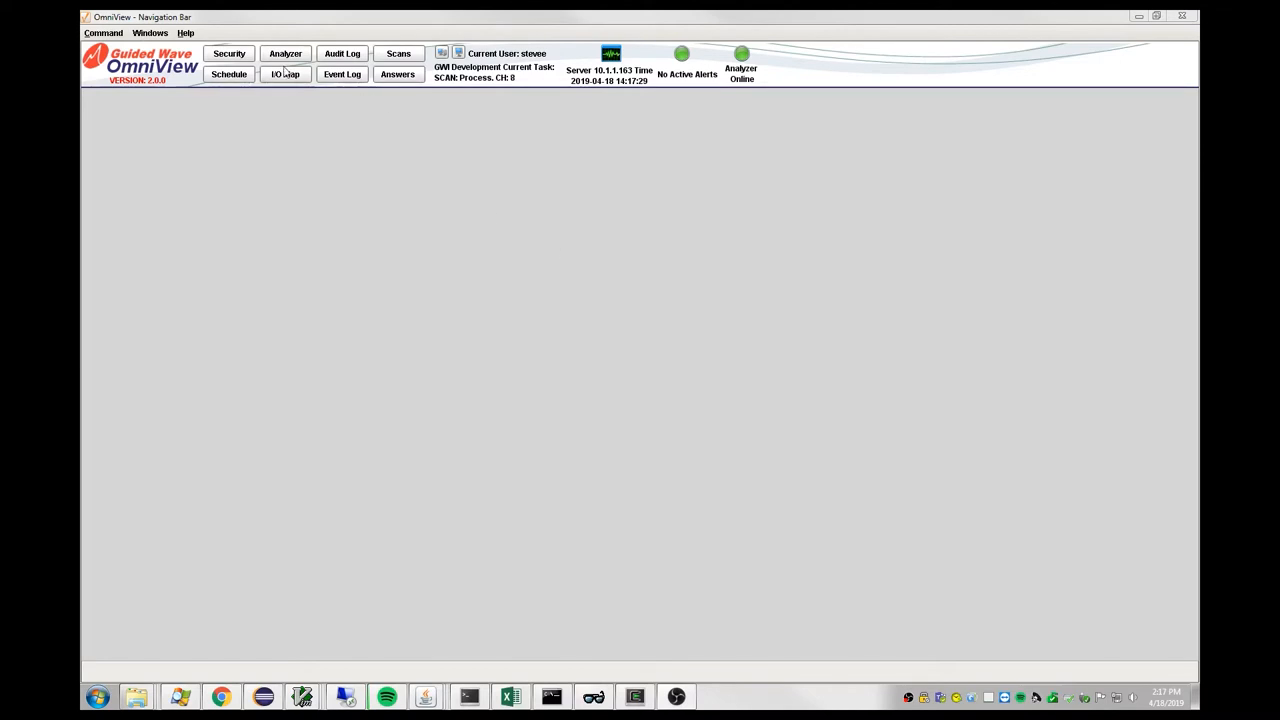
Lock the analyzer for editing and show its empty I/O Devices list
{"action": "left_click", "coordinate": [284, 52]}
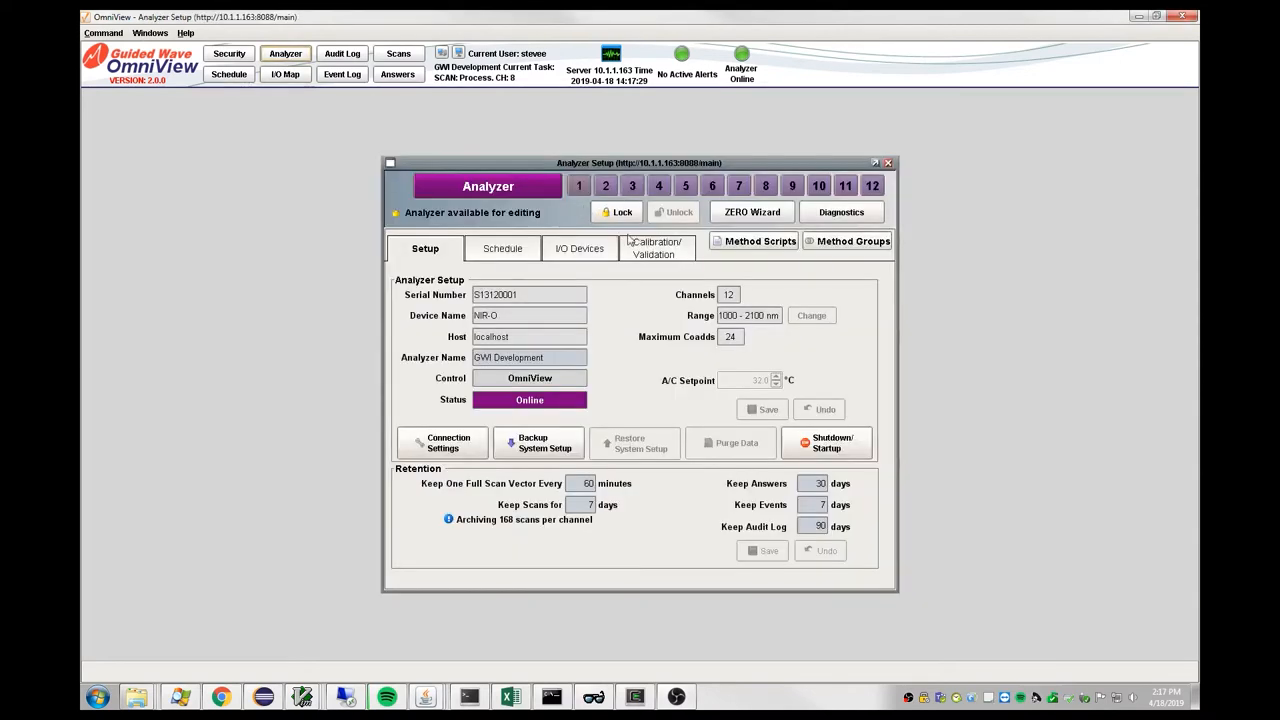
{"action": "left_click", "coordinate": [616, 212]}
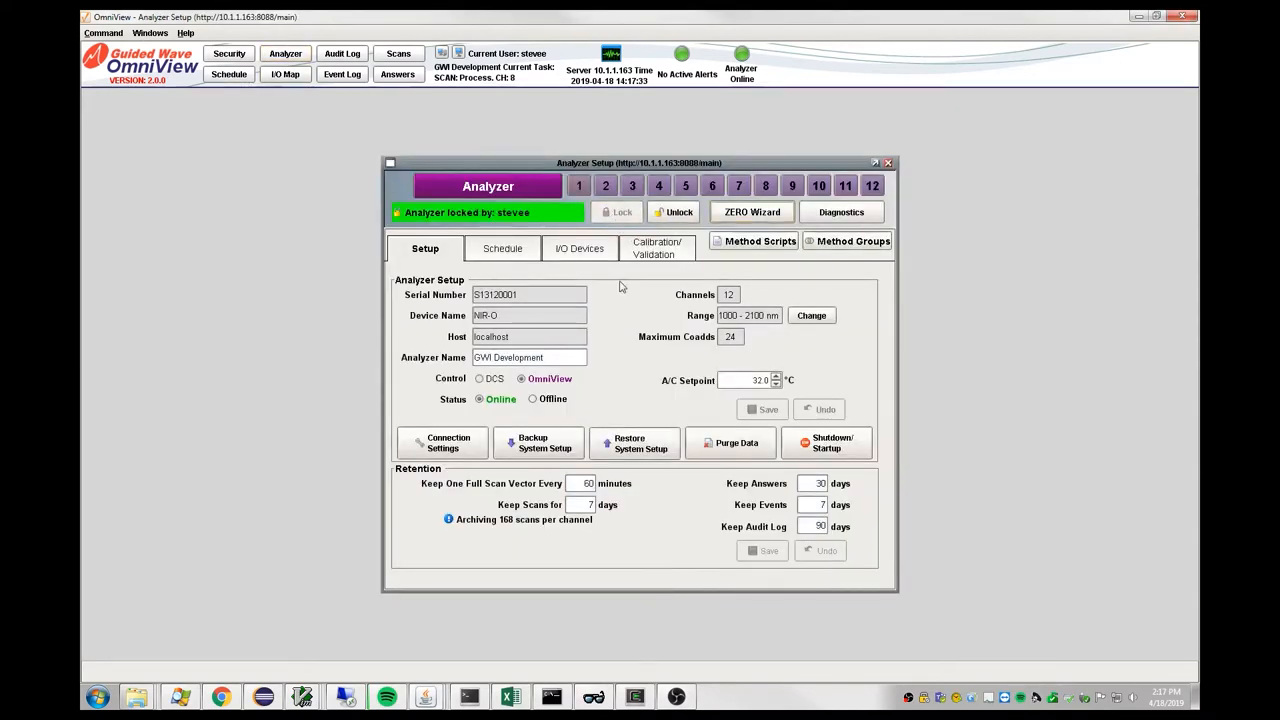
{"action": "left_click", "coordinate": [580, 248]}
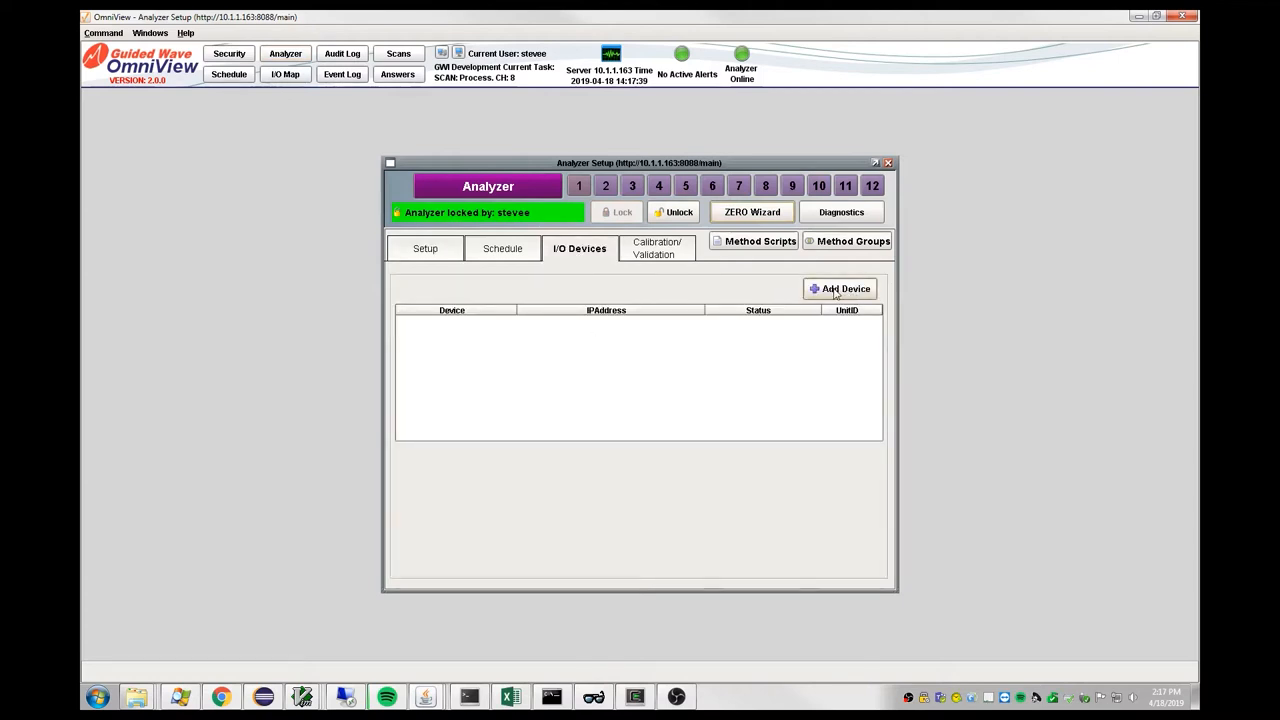
Start a new Modbus device named ModbusDCS and bring up its vendor choices
{"action": "left_click", "coordinate": [844, 288]}
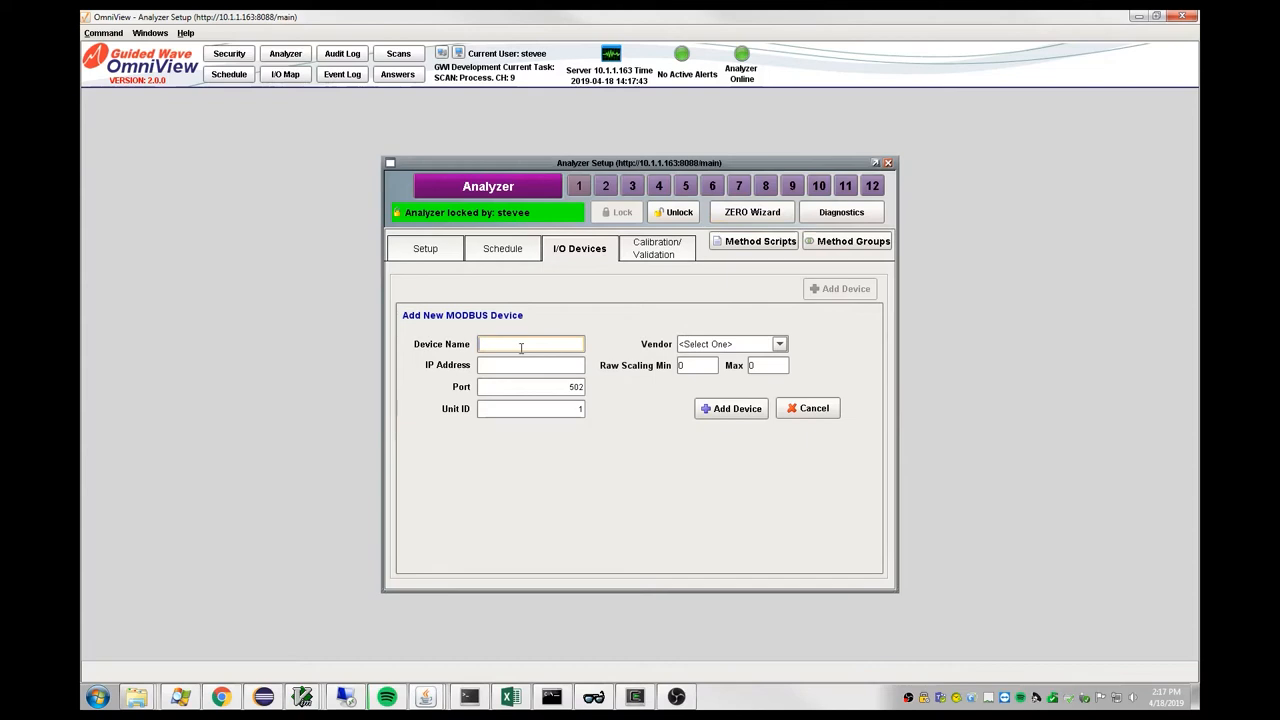
{"action": "type", "text": "M"}
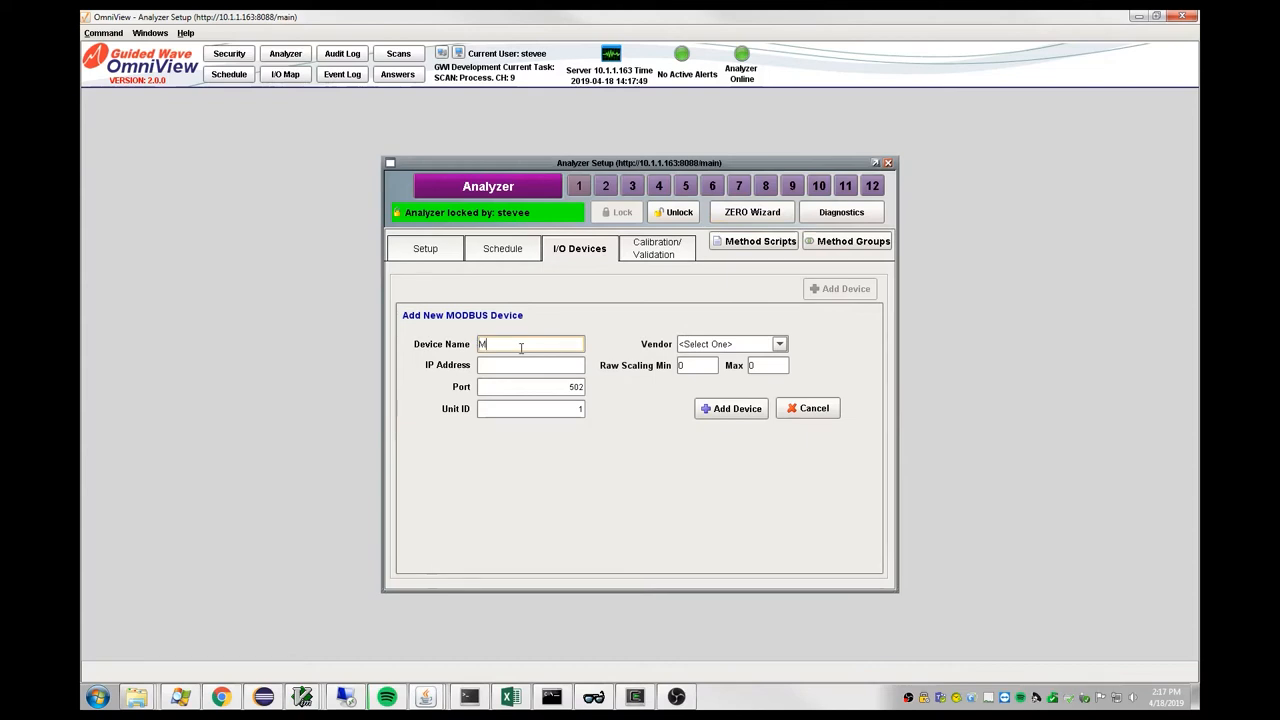
{"action": "type", "text": "odbusDCS"}
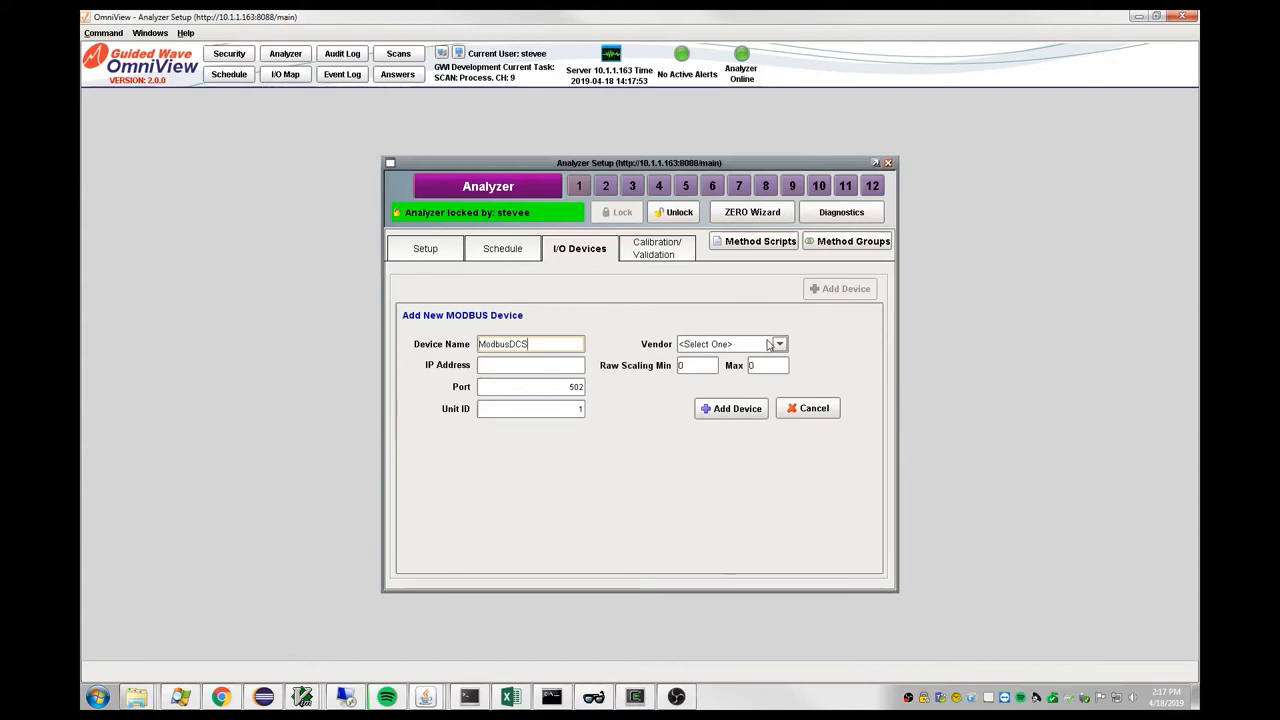
{"action": "left_click", "coordinate": [778, 344]}
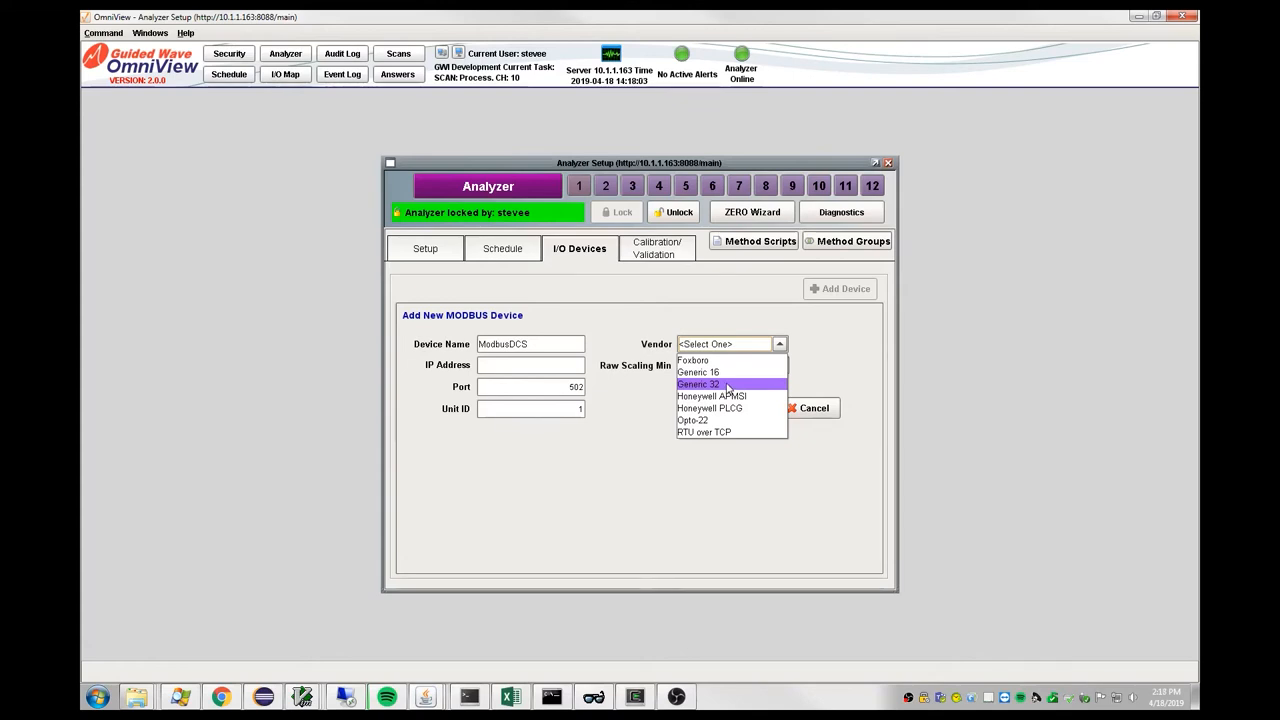
Set the new device's vendor to Generic 32
{"action": "left_click", "coordinate": [698, 384]}
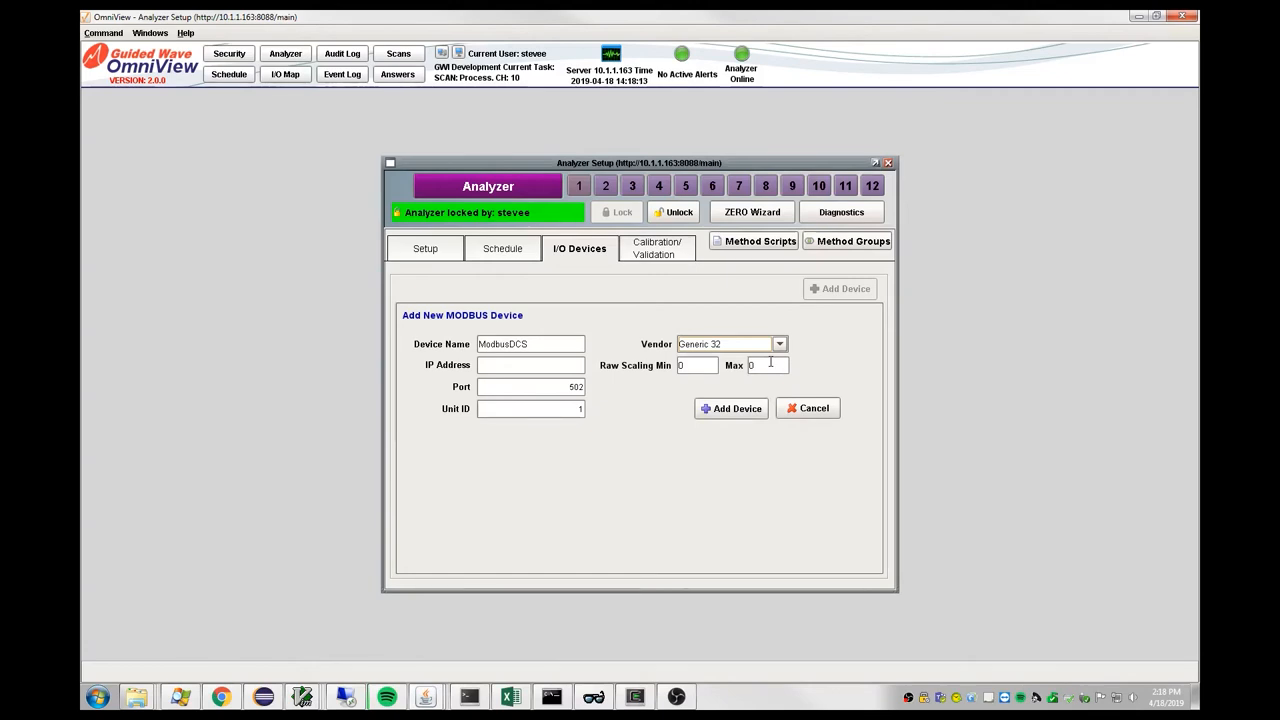
{"action": "mouse_move", "coordinate": [532, 366]}
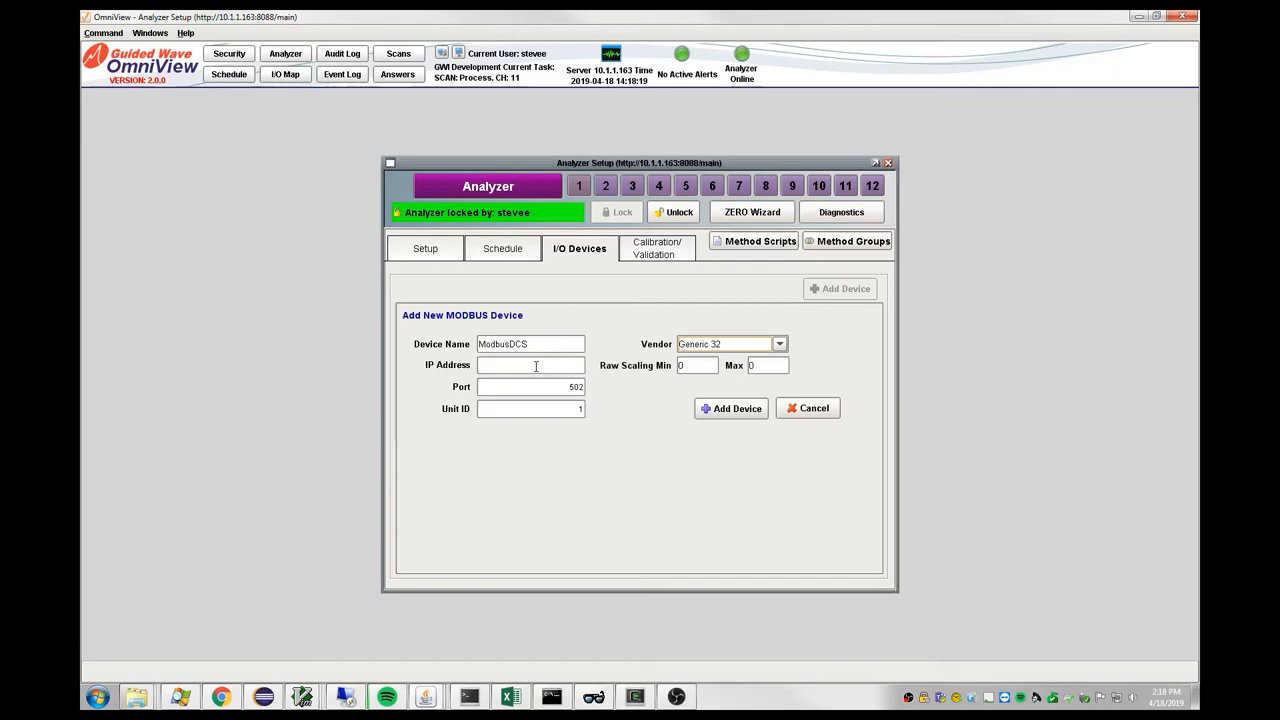
Give ModbusDCS the IP address 10.1.1.110 and add it so it shows Connected
{"action": "left_click", "coordinate": [530, 364]}
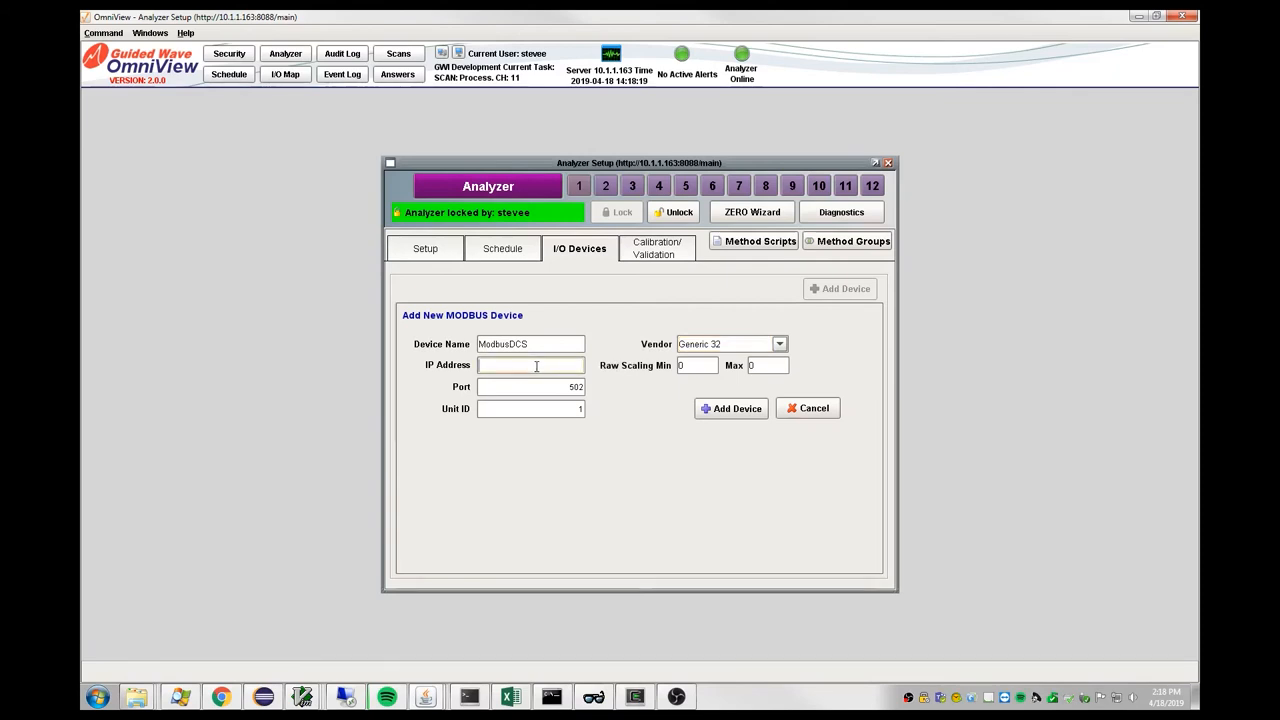
{"action": "type", "text": "10.1.1.110"}
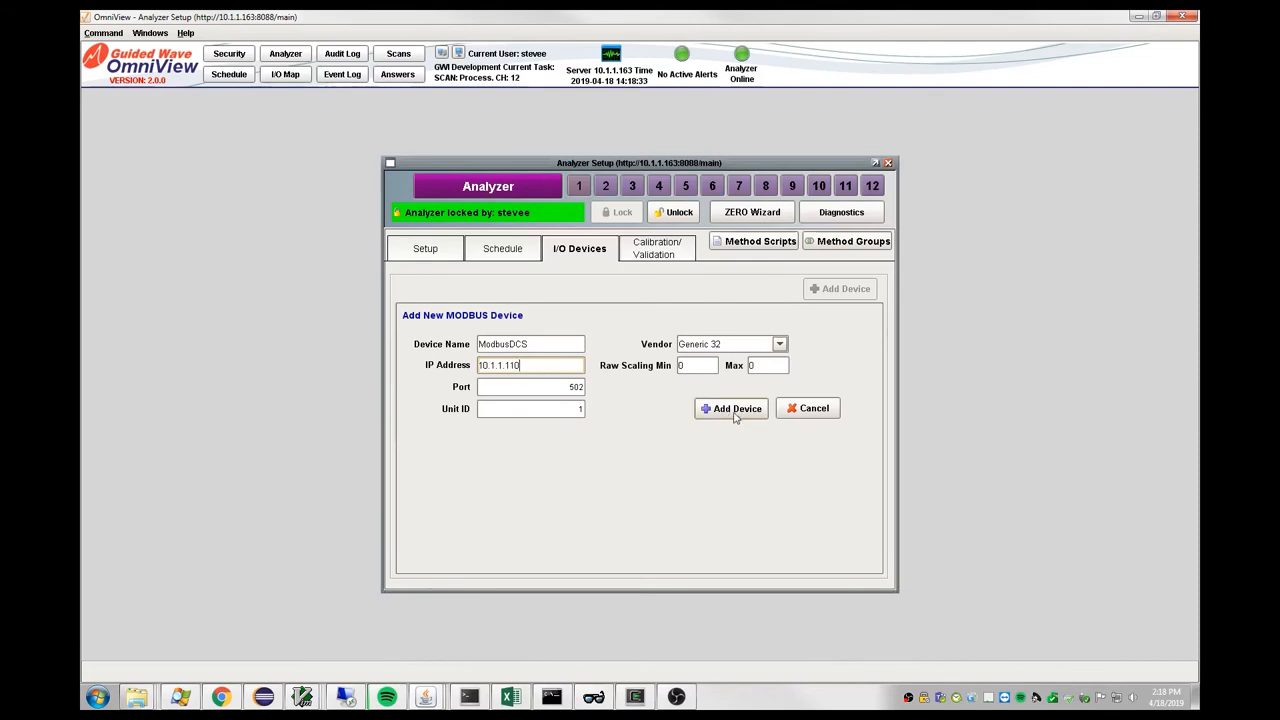
{"action": "left_click", "coordinate": [730, 408]}
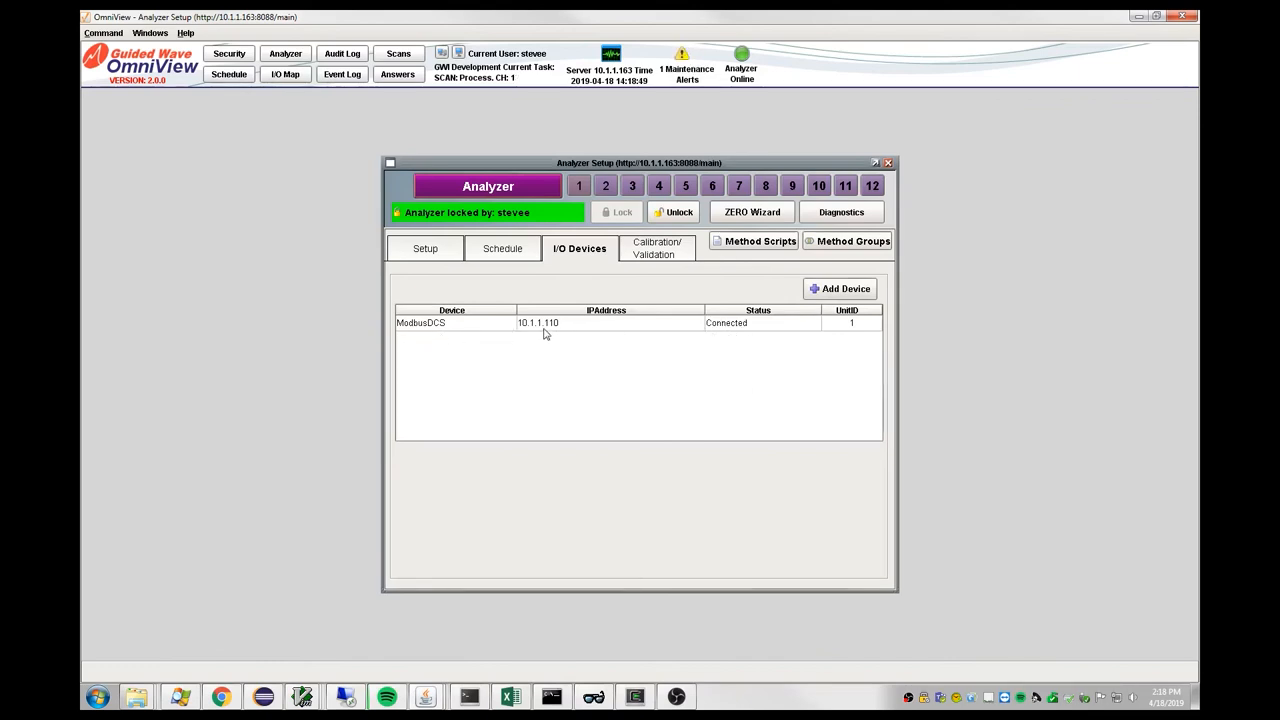
{"action": "mouse_move", "coordinate": [726, 338]}
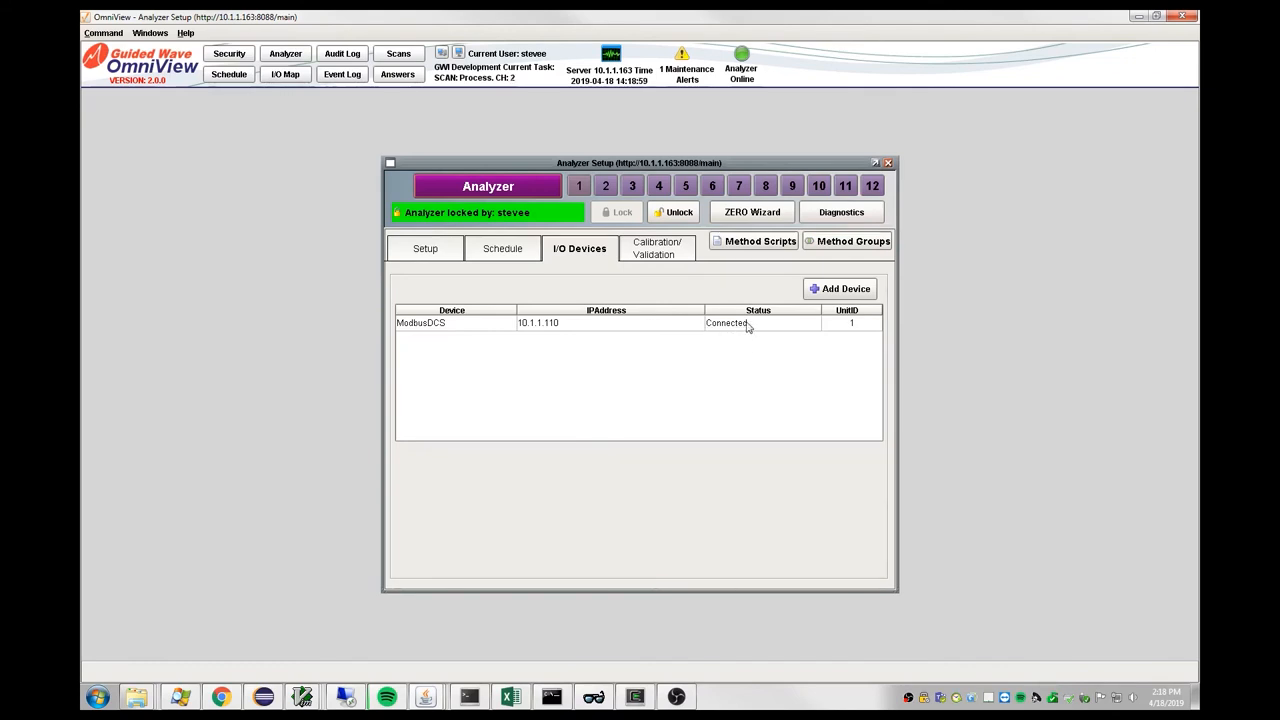
{"action": "mouse_move", "coordinate": [754, 334]}
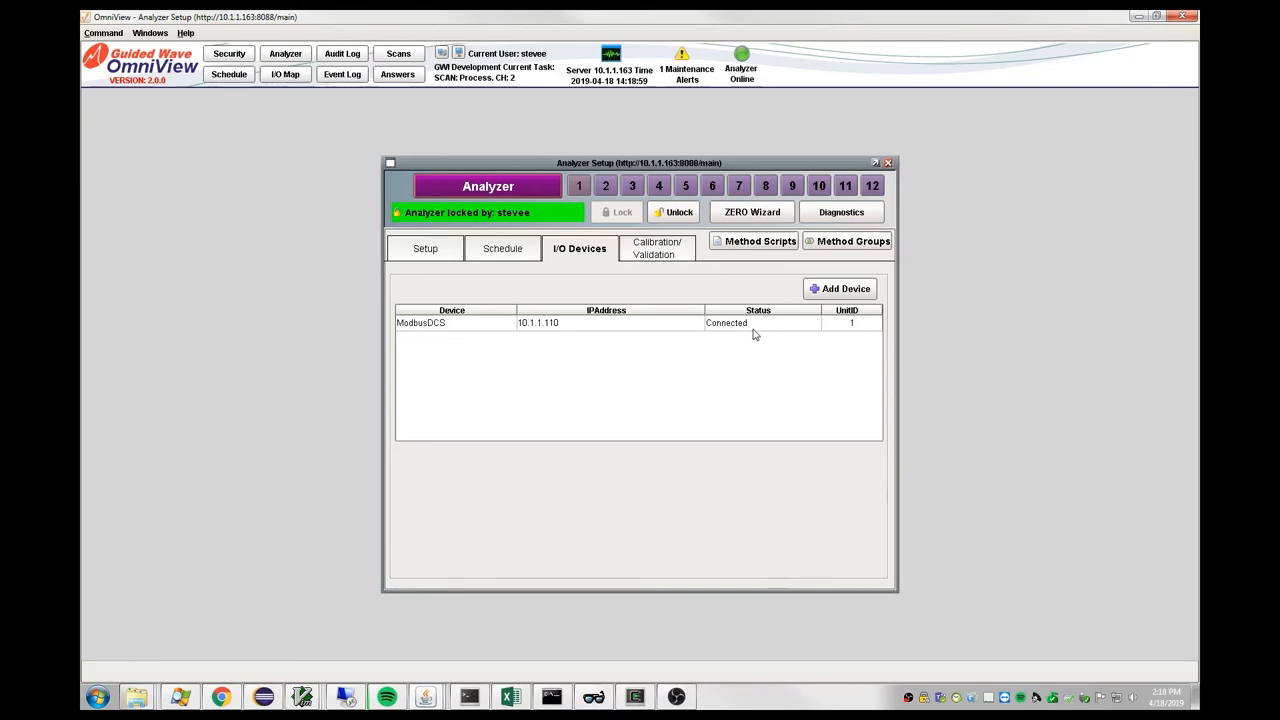